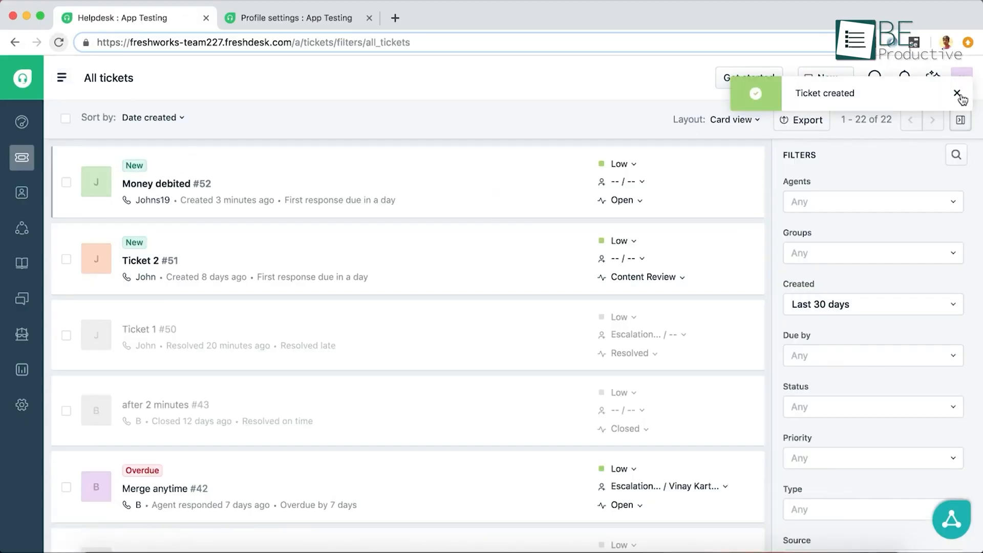
Dismiss the 'Ticket created' toast on the All tickets list.
{"action": "left_click", "coordinate": [825, 78]}
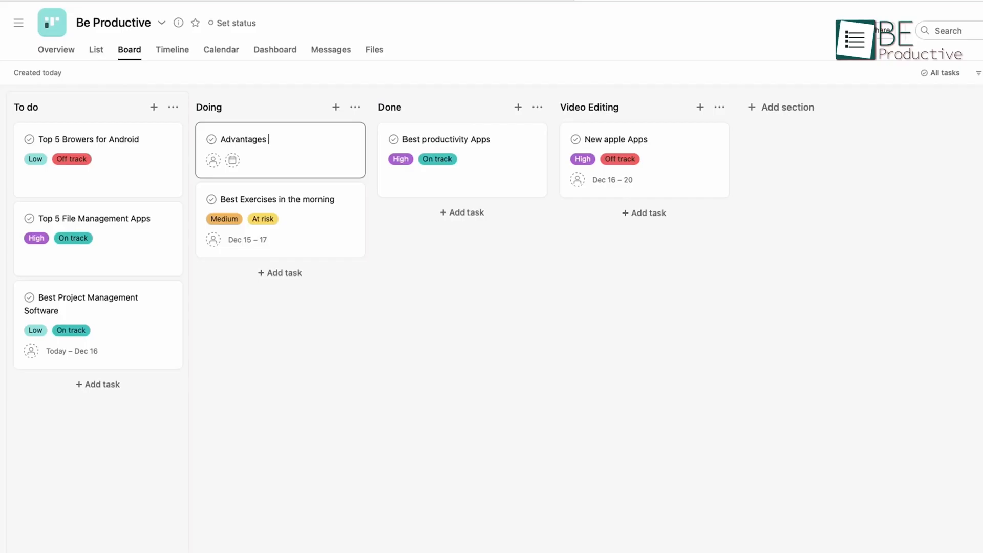
Name the Doing card 'Advantages Of Google Chrome' and switch the project to Calendar view.
{"action": "type", "text": "Of Google Chrome"}
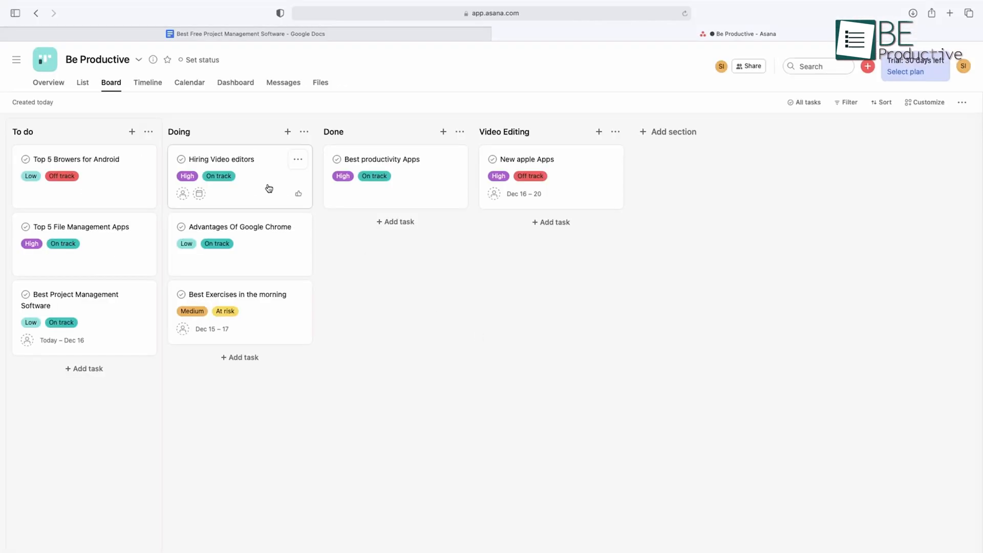
{"action": "left_click", "coordinate": [189, 82]}
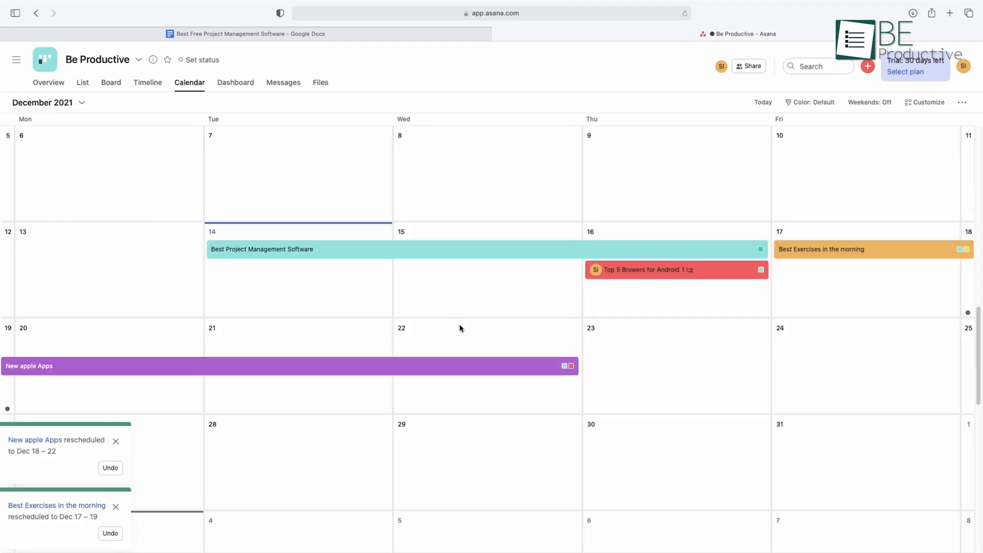
{"action": "left_click", "coordinate": [235, 82]}
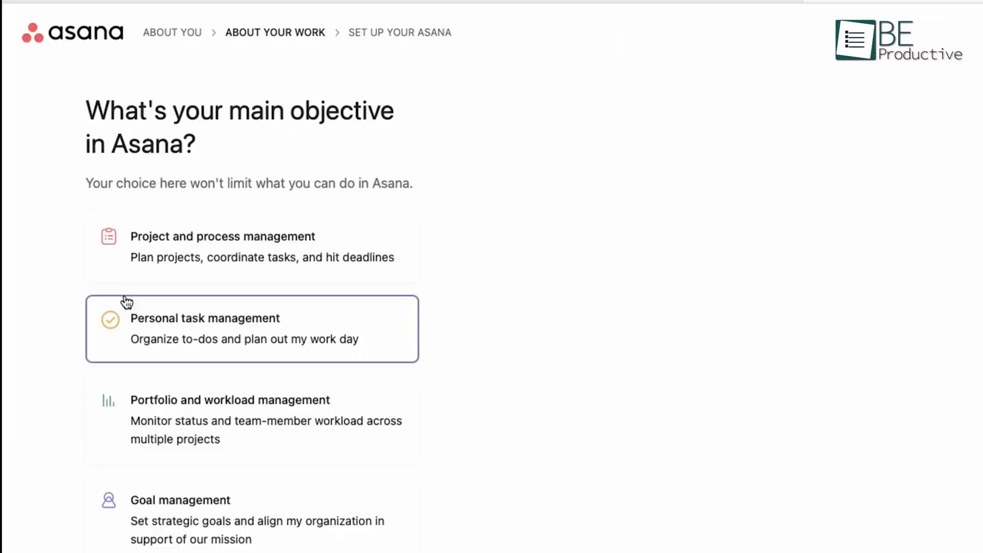
Choose 'Project and process management', create the first project and reach the invite step.
{"action": "left_click", "coordinate": [251, 247]}
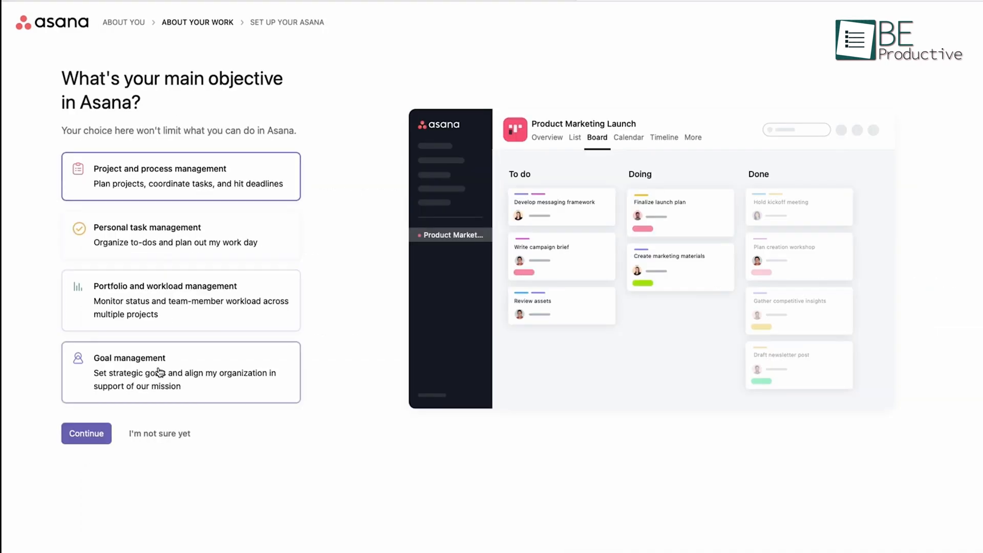
{"action": "left_click", "coordinate": [86, 433]}
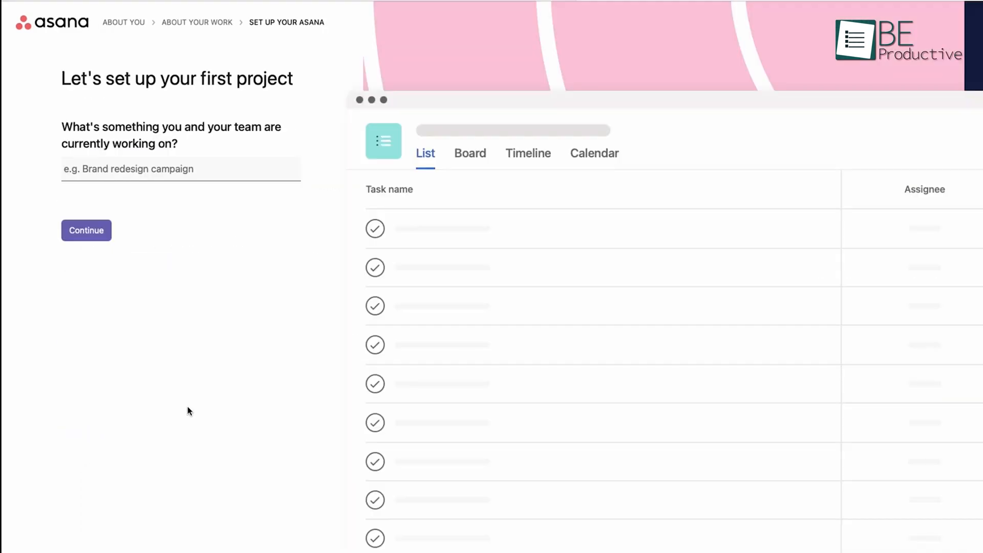
{"action": "left_click", "coordinate": [86, 230]}
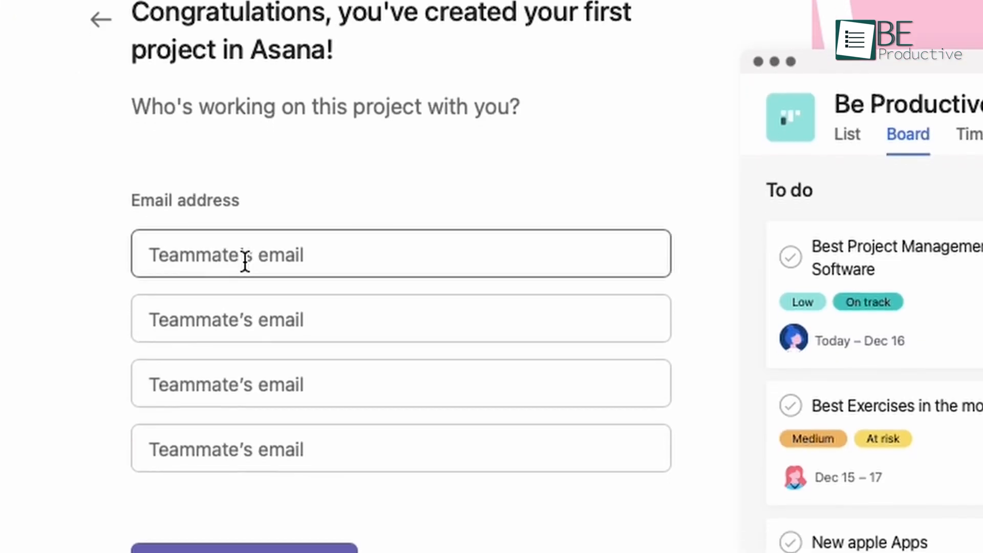
{"action": "scroll", "scroll_direction": "down", "scroll_amount": 3}
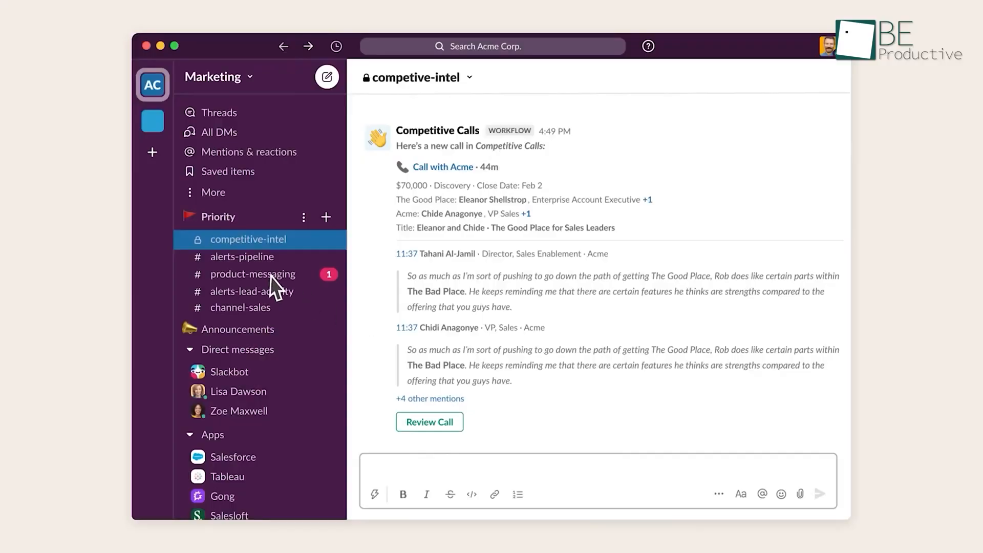
Switch to the #product-messaging channel with its unread message.
{"action": "left_click", "coordinate": [493, 46]}
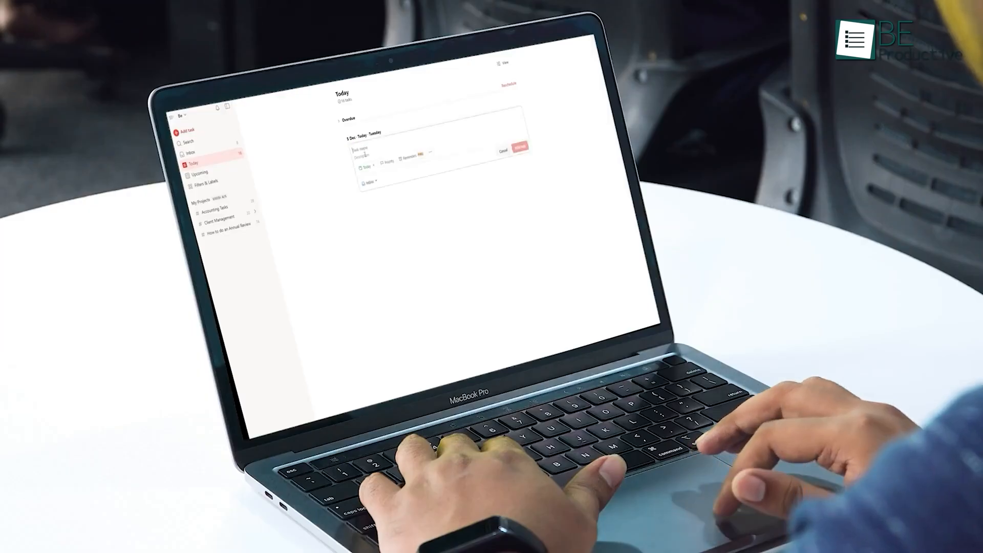
Quick-add 'Meeting with Sarah Tuesday at 3 pm' and a workout task at priority 3.
{"action": "type", "text": "Meeting with Sarah Tuesday at 3 pm"}
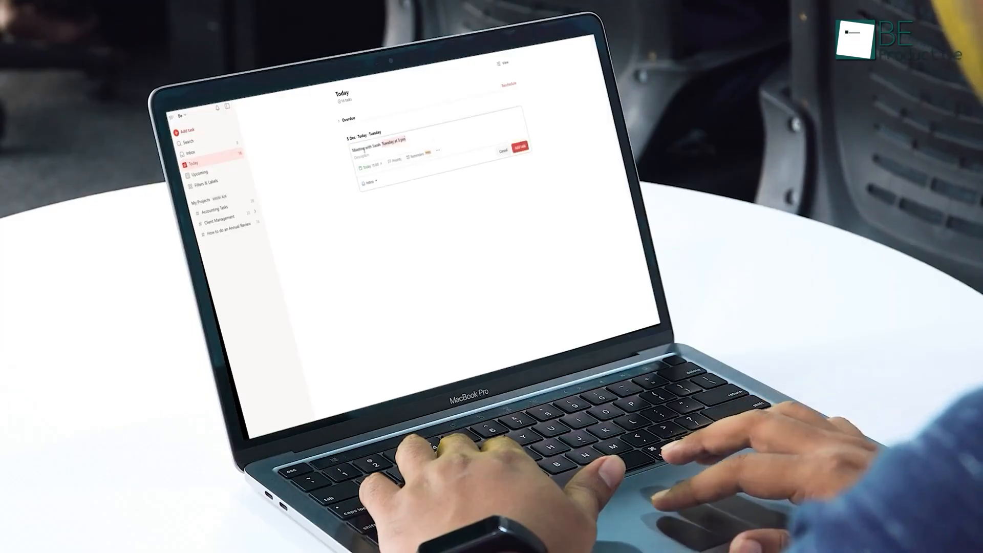
{"action": "type", "text": "workout"}
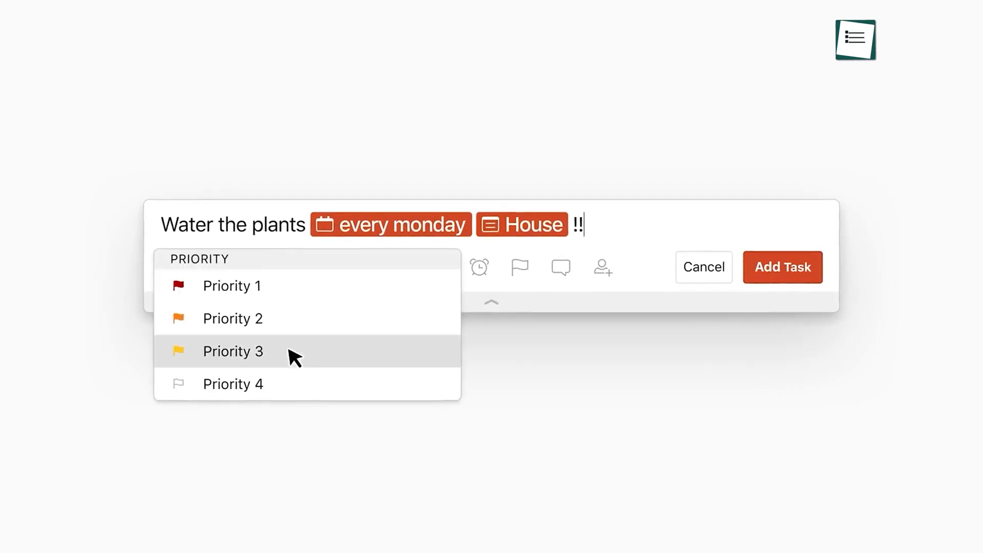
{"action": "left_click", "coordinate": [232, 350]}
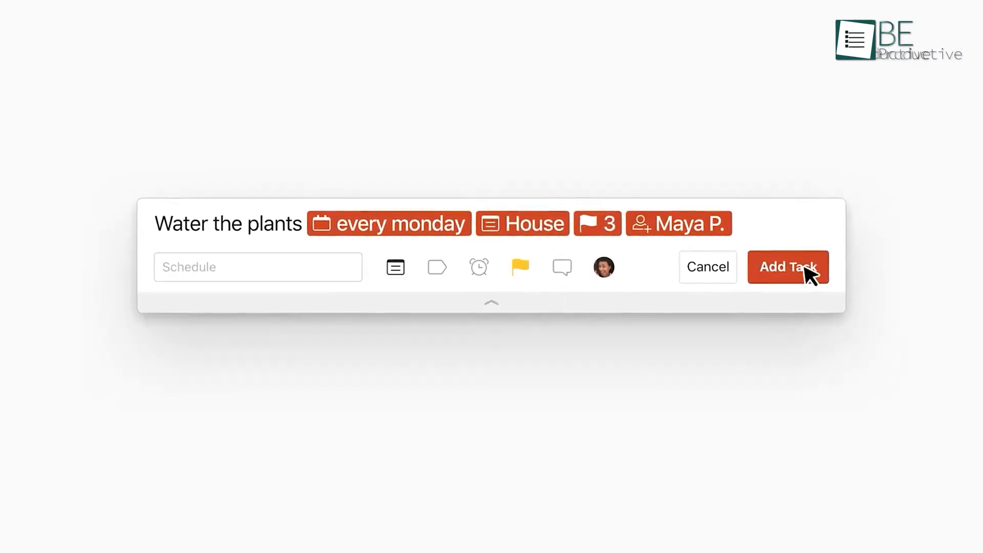
{"action": "left_click", "coordinate": [788, 266]}
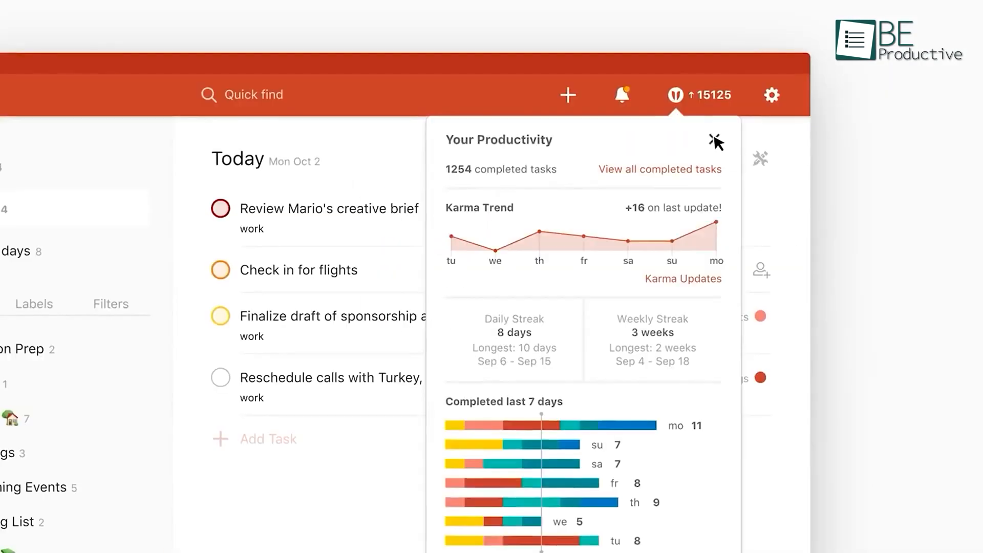
{"action": "left_click", "coordinate": [715, 140]}
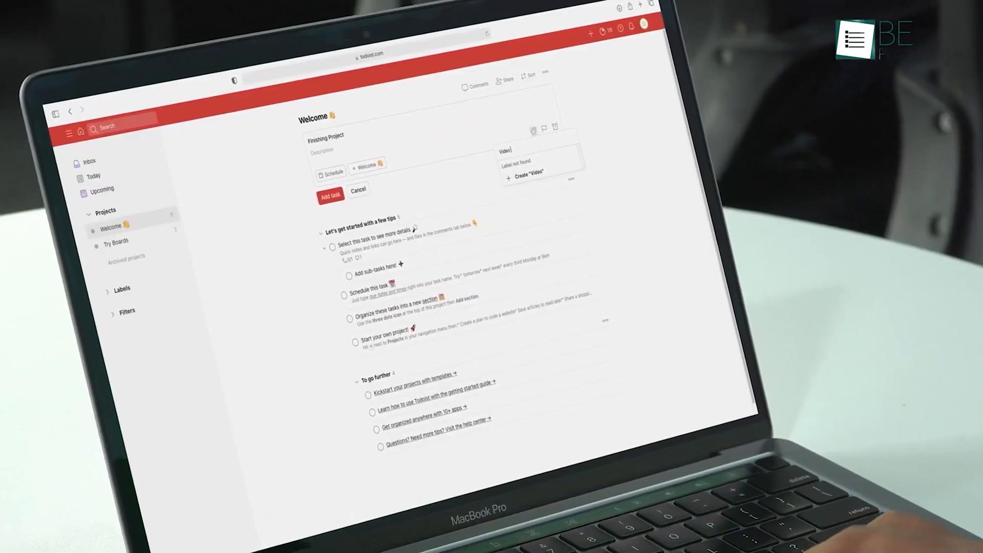
Create a 'Video Editing' label from the @ entry.
{"action": "type", "text": "Edit"}
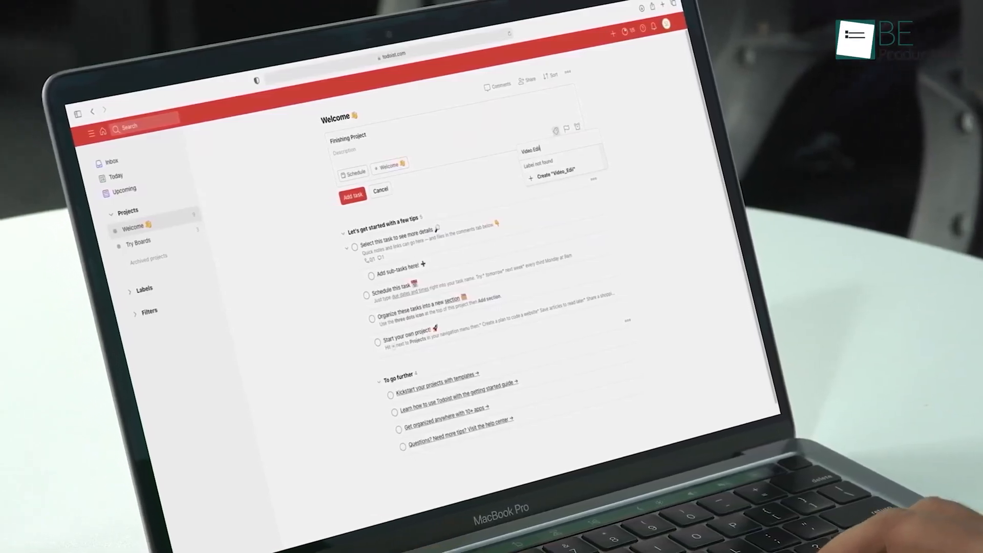
{"action": "type", "text": "ing"}
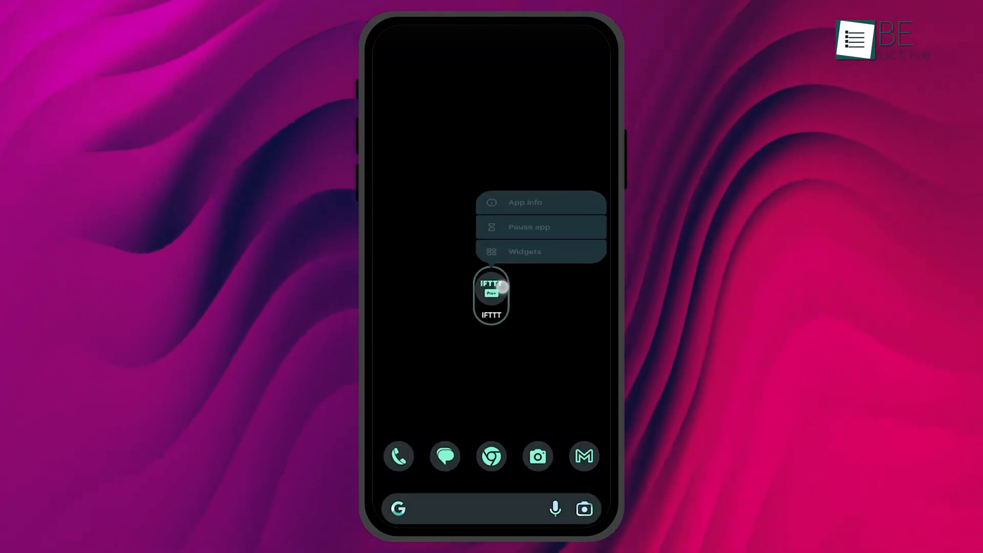
Place an IFTTT widget on the home screen running the rich-notification applet.
{"action": "left_click", "coordinate": [524, 252]}
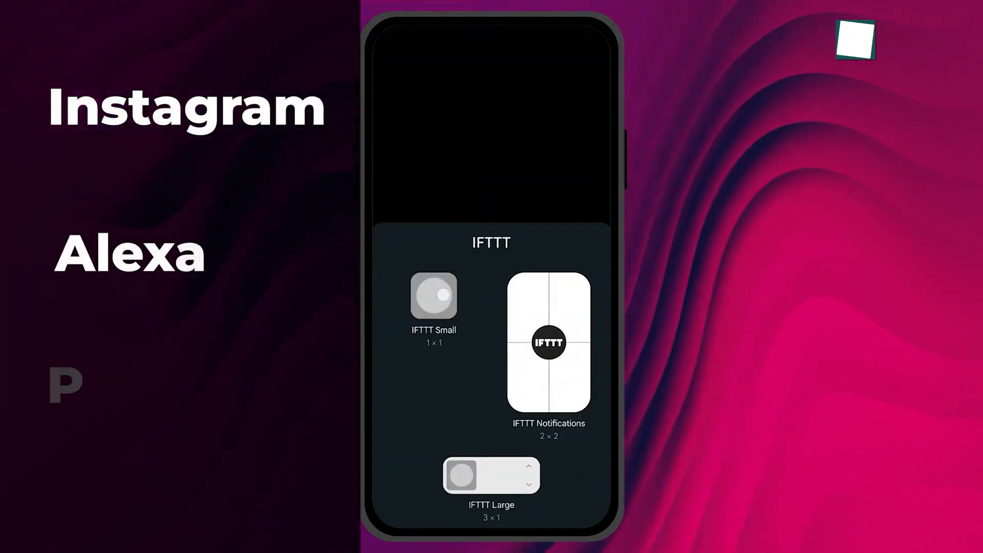
{"action": "left_click", "coordinate": [548, 342]}
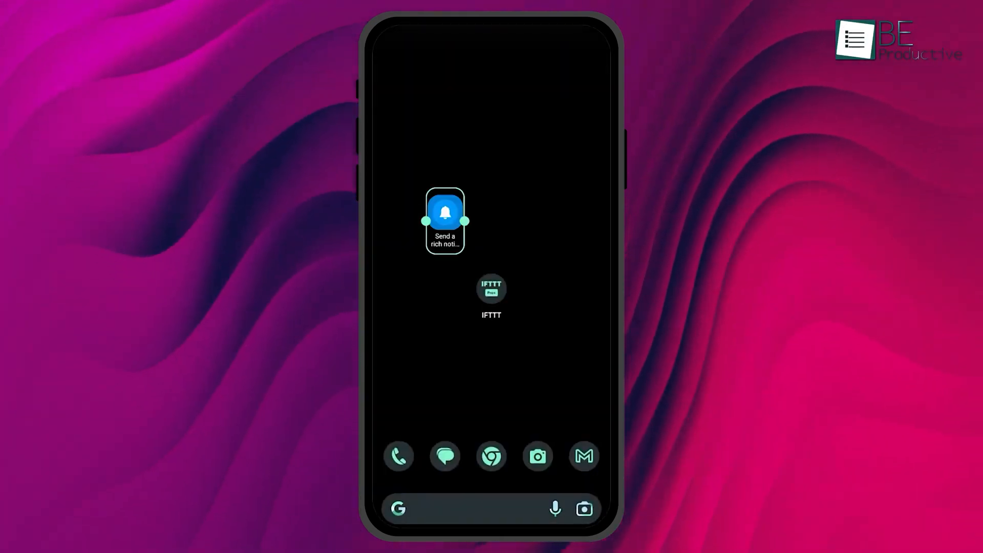
{"action": "left_click", "coordinate": [491, 289]}
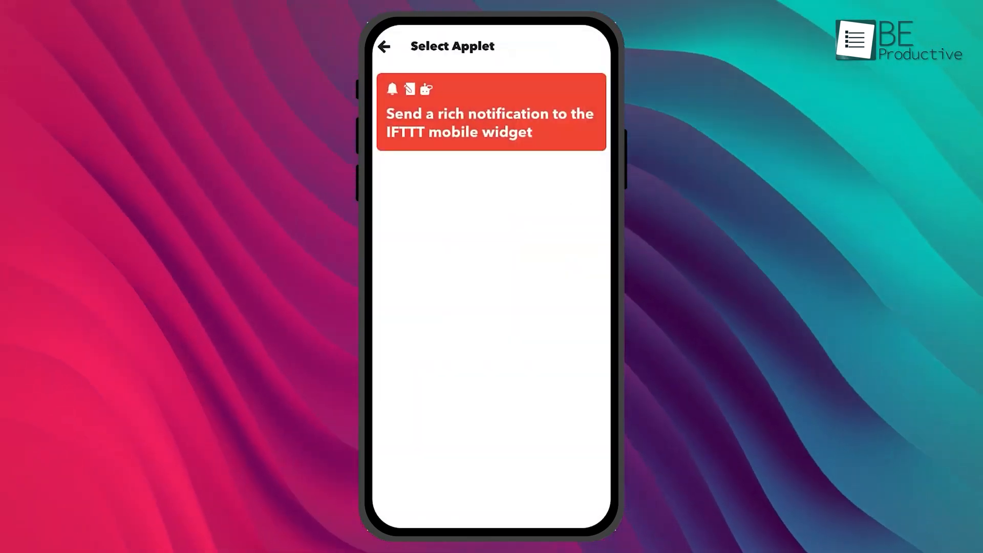
{"action": "left_click", "coordinate": [491, 112]}
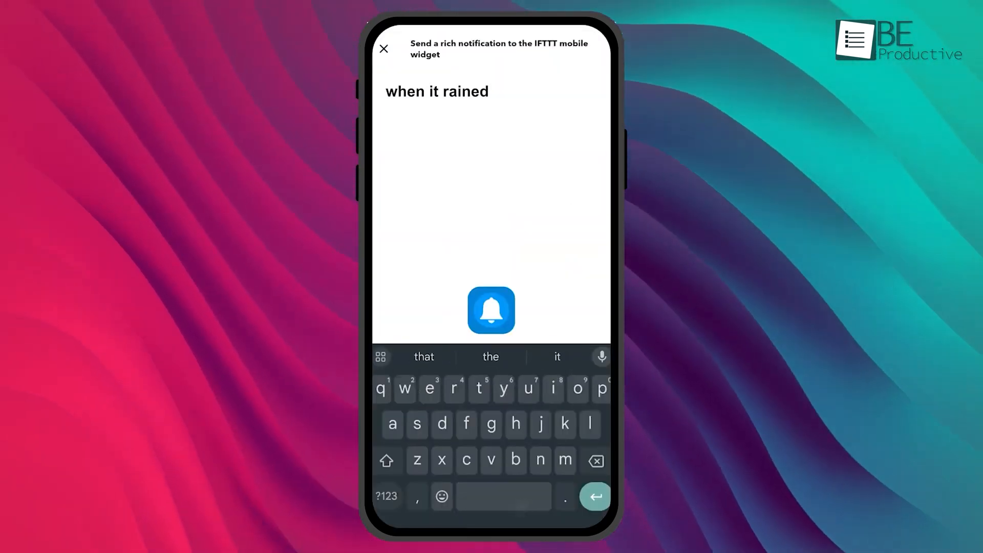
{"action": "type", "text": "Save All Instagr"}
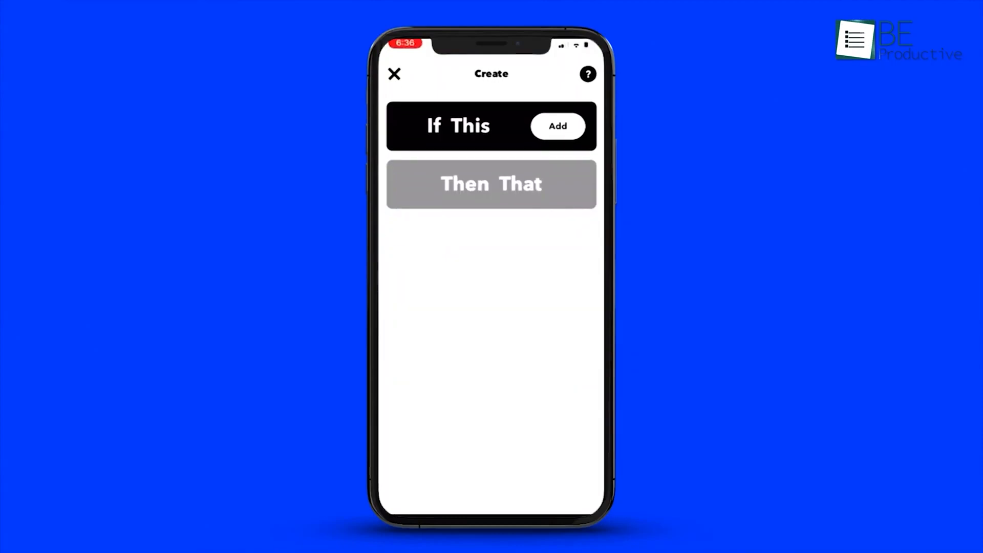
Start a new applet with Button press as its If This trigger.
{"action": "left_click", "coordinate": [557, 126]}
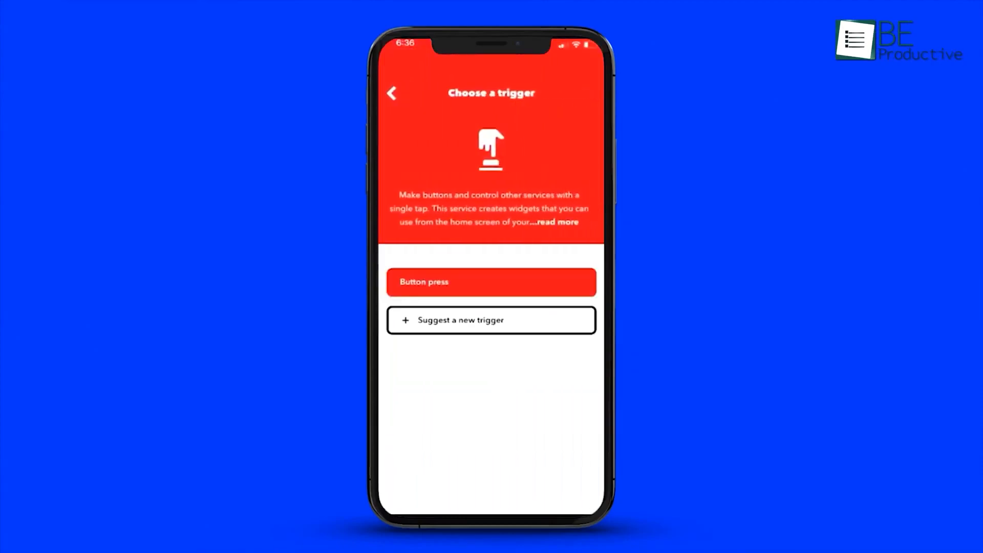
{"action": "left_click", "coordinate": [490, 282]}
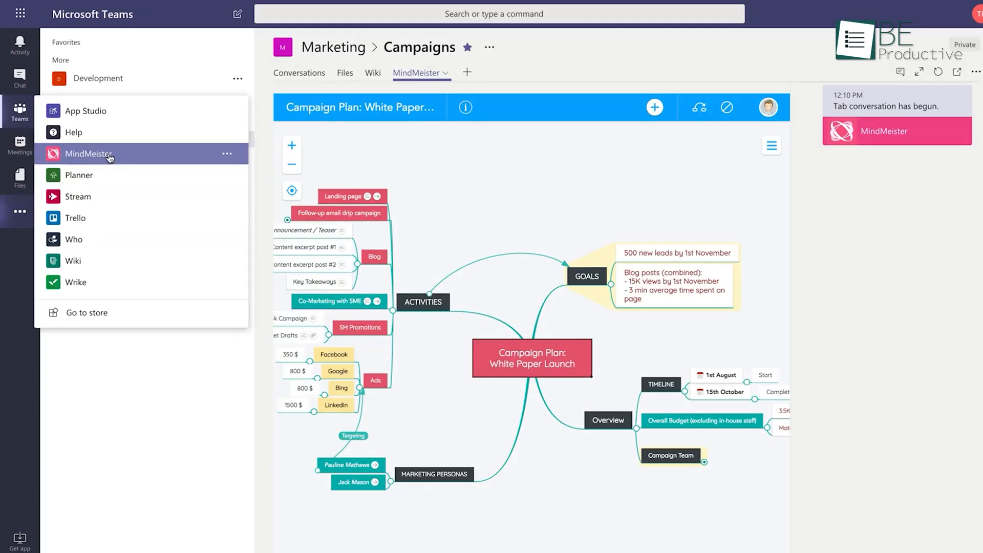
Open MindMeister in the Teams channel and give the Destination topic a rectangular shape.
{"action": "left_click", "coordinate": [87, 154]}
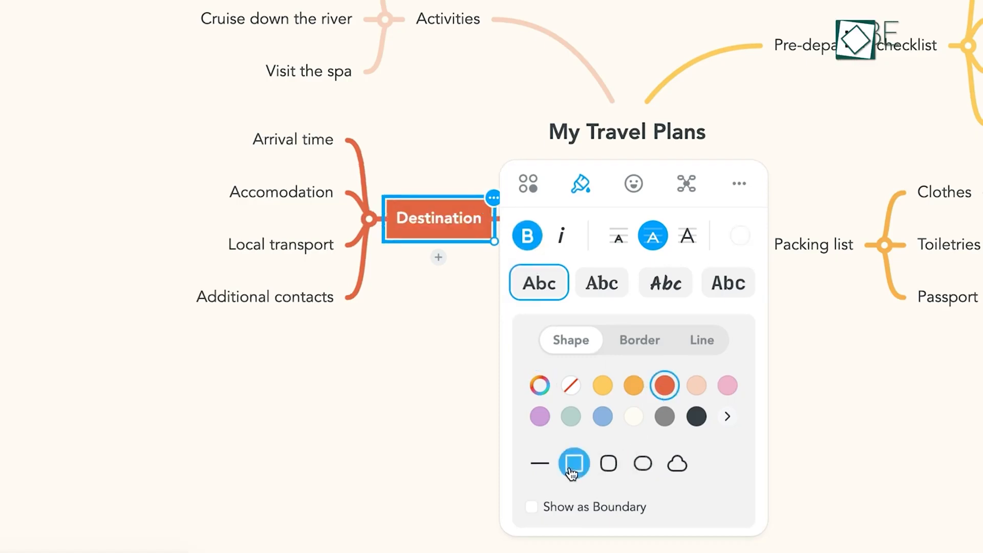
{"action": "left_click", "coordinate": [632, 183]}
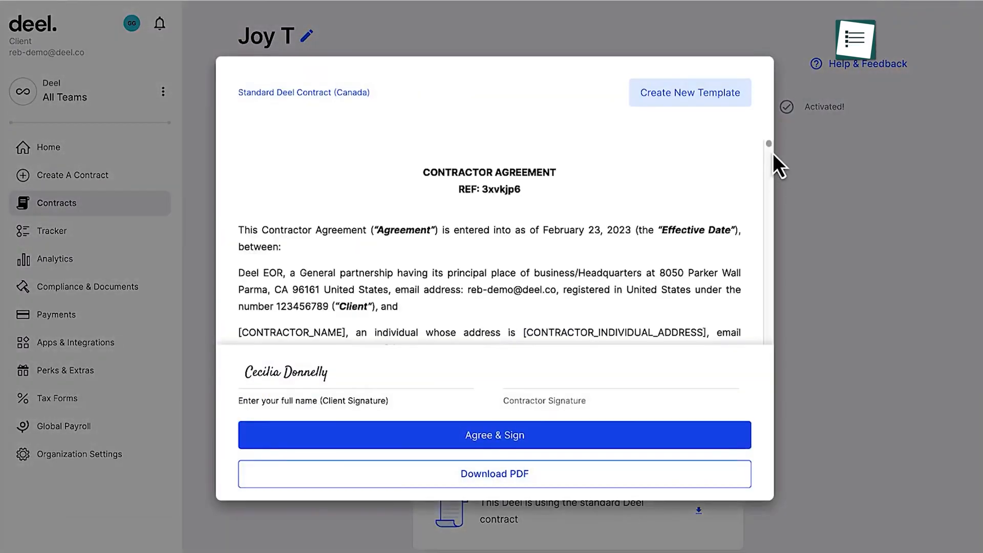
Agree & Sign the contractor agreement and confirm payment of the $57,600.00 payroll subtotal.
{"action": "left_click", "coordinate": [494, 435]}
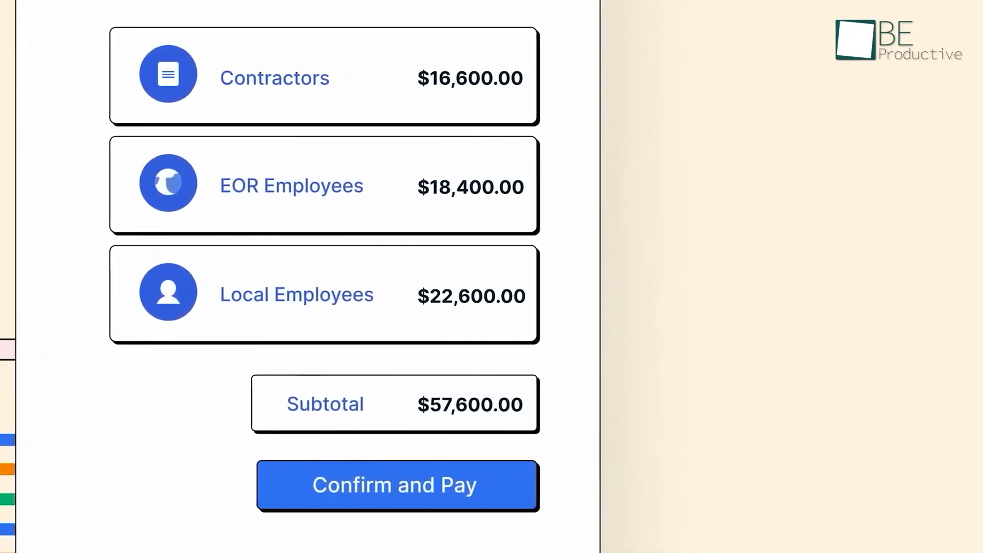
{"action": "left_click", "coordinate": [395, 485]}
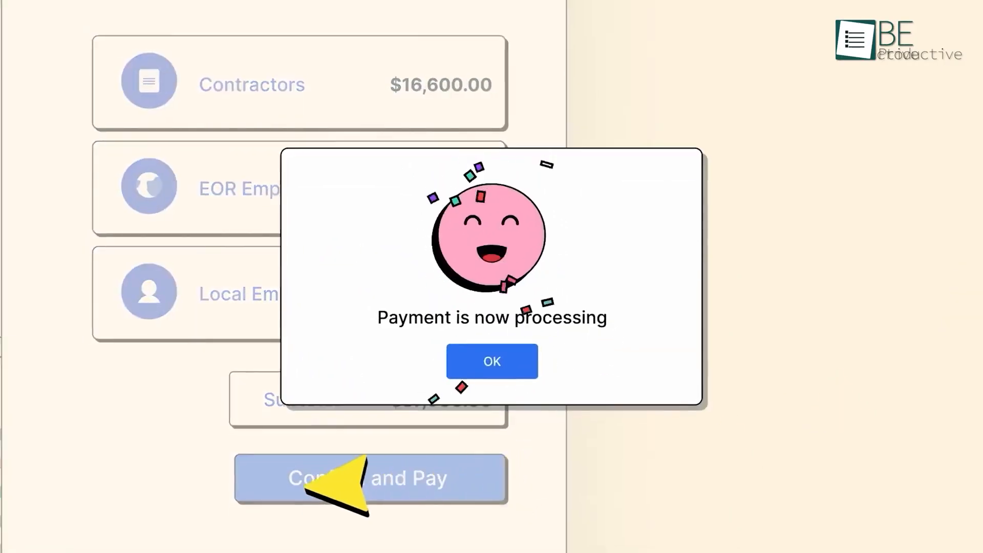
{"action": "left_click", "coordinate": [491, 362]}
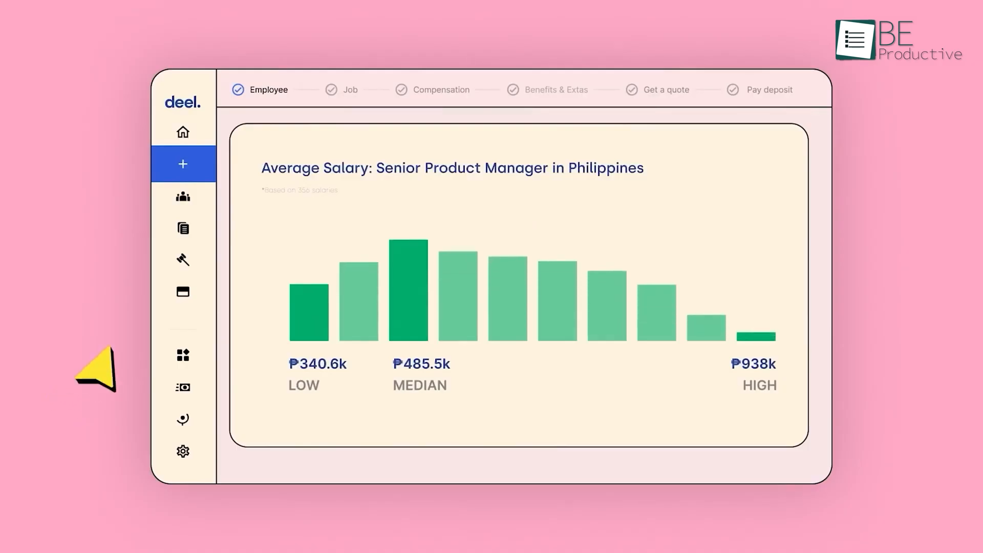
{"action": "left_click", "coordinate": [182, 259]}
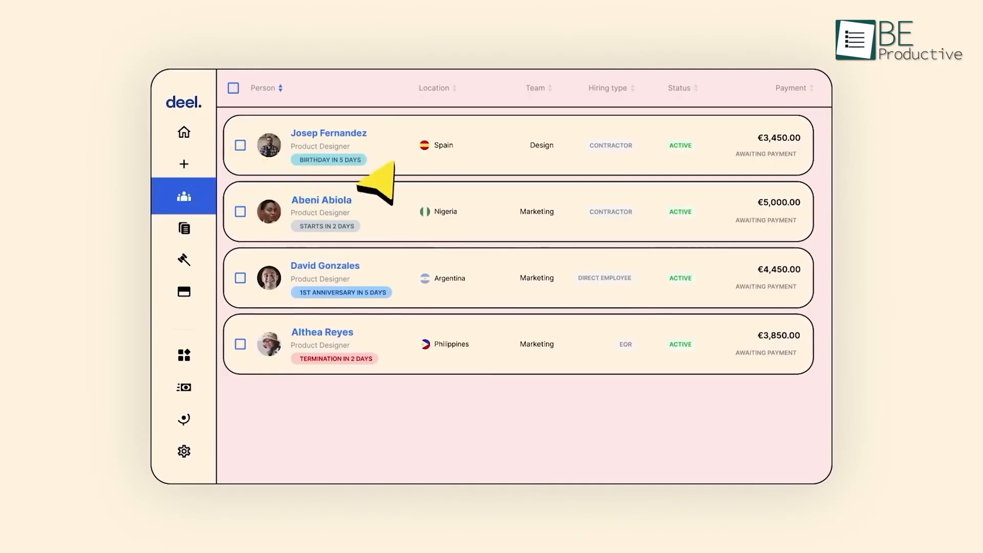
{"action": "left_click", "coordinate": [328, 132]}
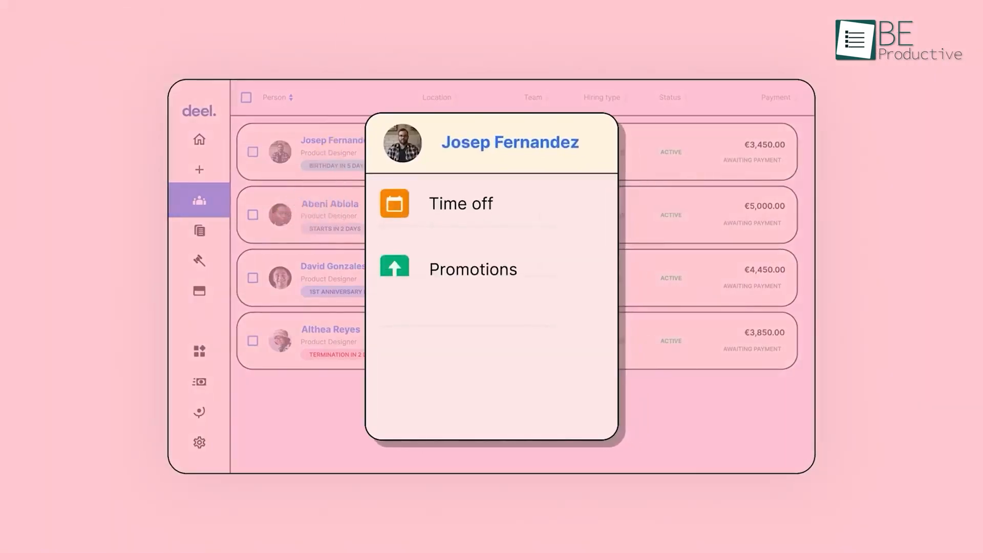